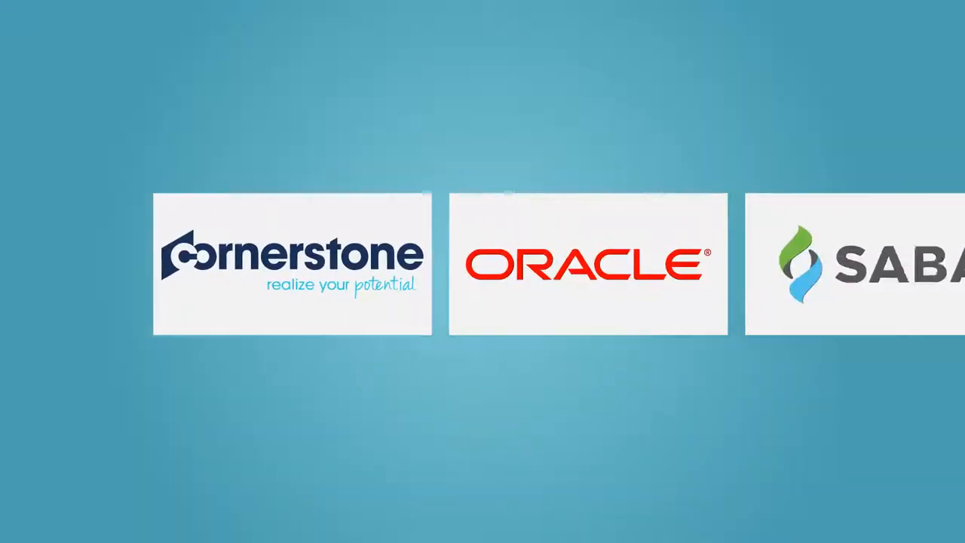
# Scroll through the page, then open the Quale tab's My Test Runs list
pyautogui.hscroll(-3)
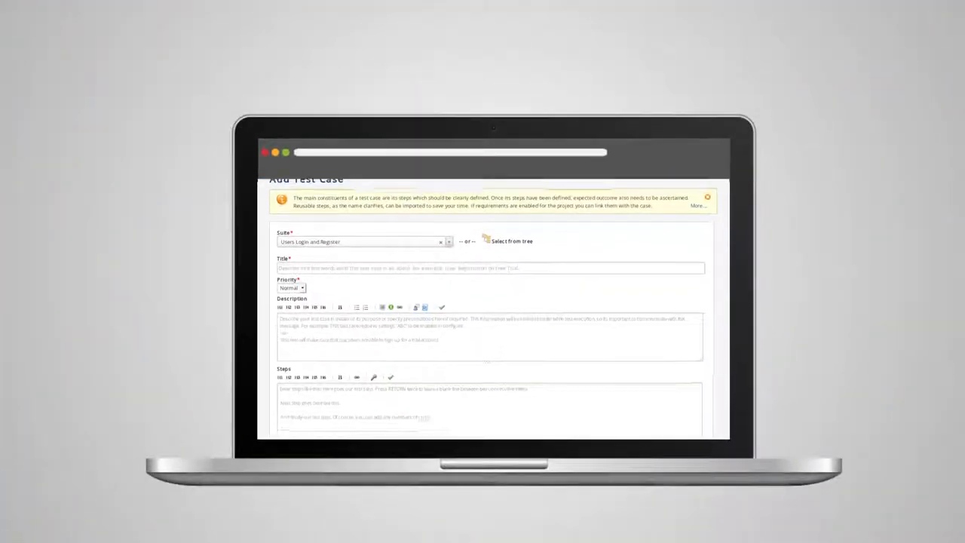
pyautogui.scroll(-3)
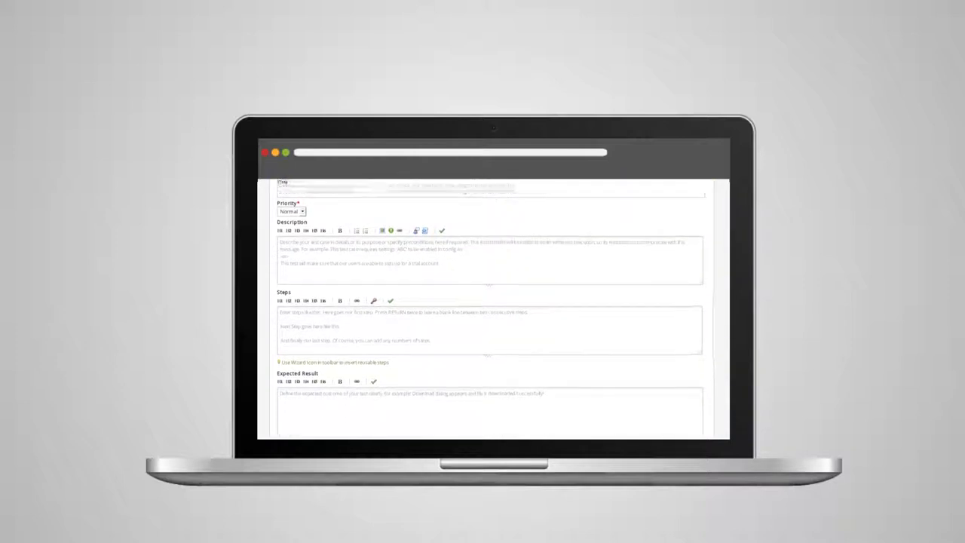
pyautogui.scroll(-3)
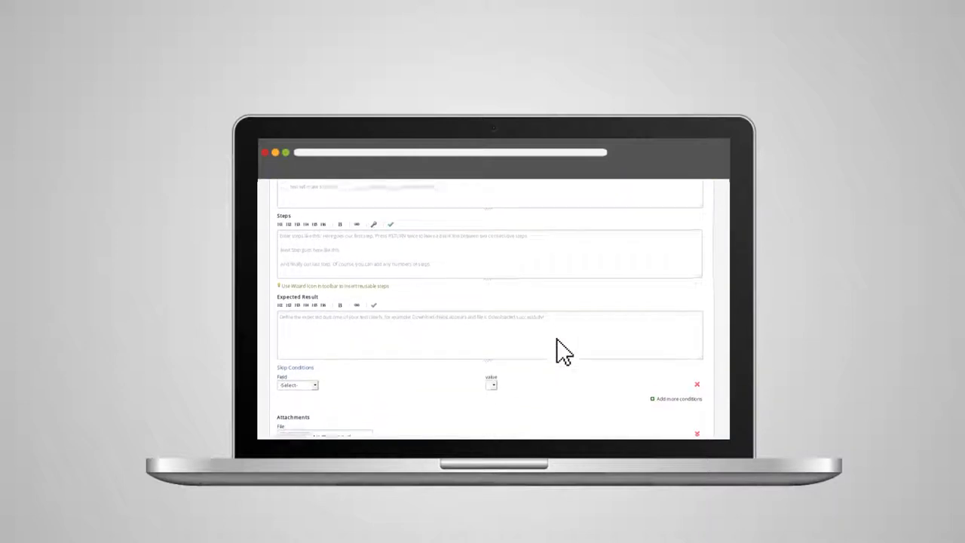
pyautogui.scroll(-3)
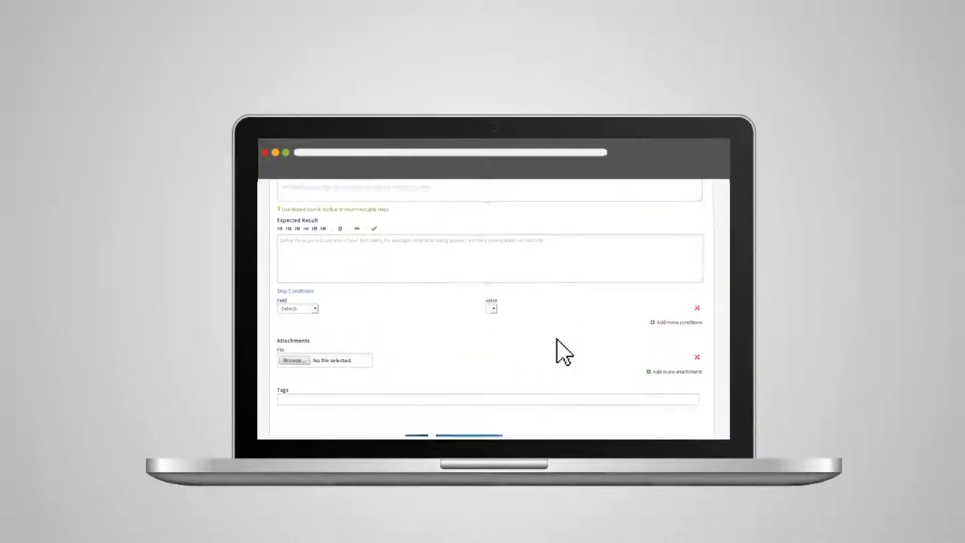
pyautogui.click(469, 408)
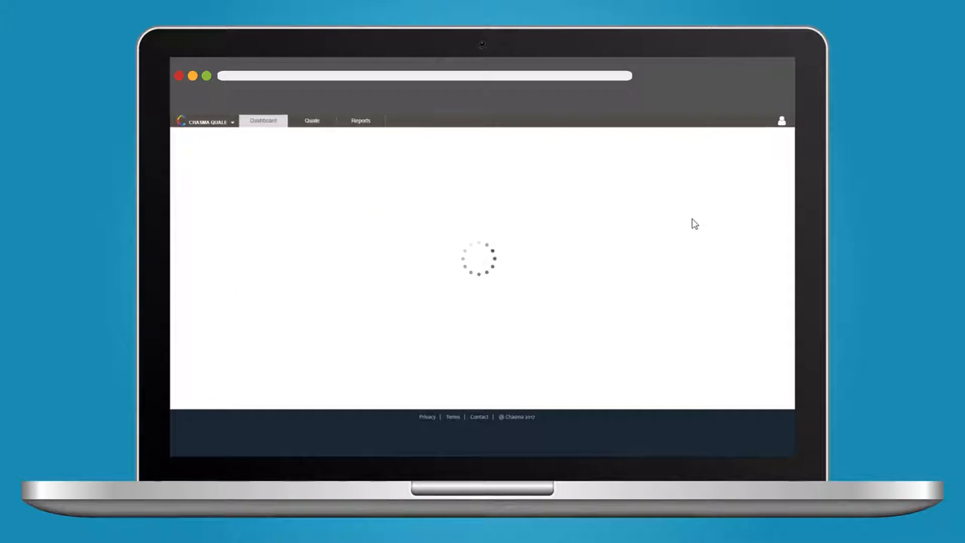
pyautogui.click(311, 121)
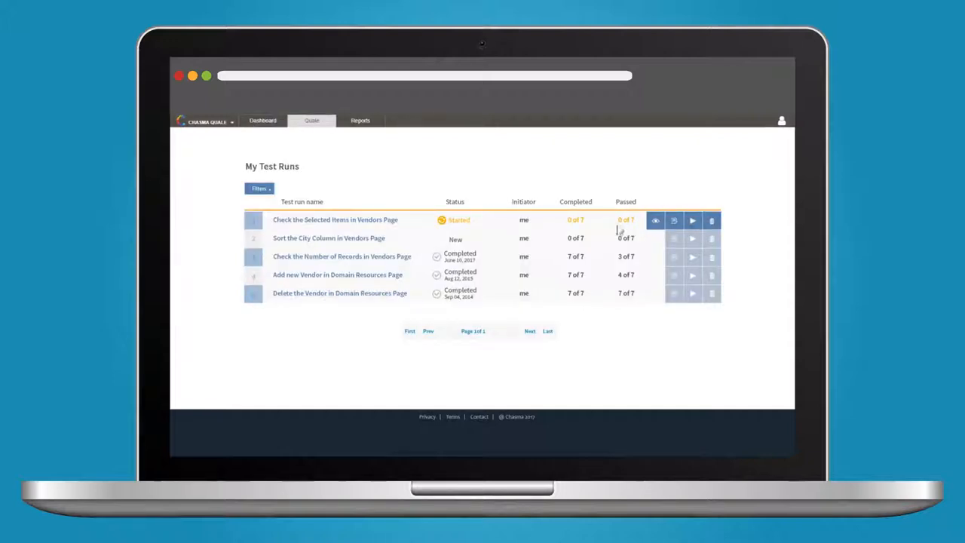
pyautogui.moveTo(624, 318)
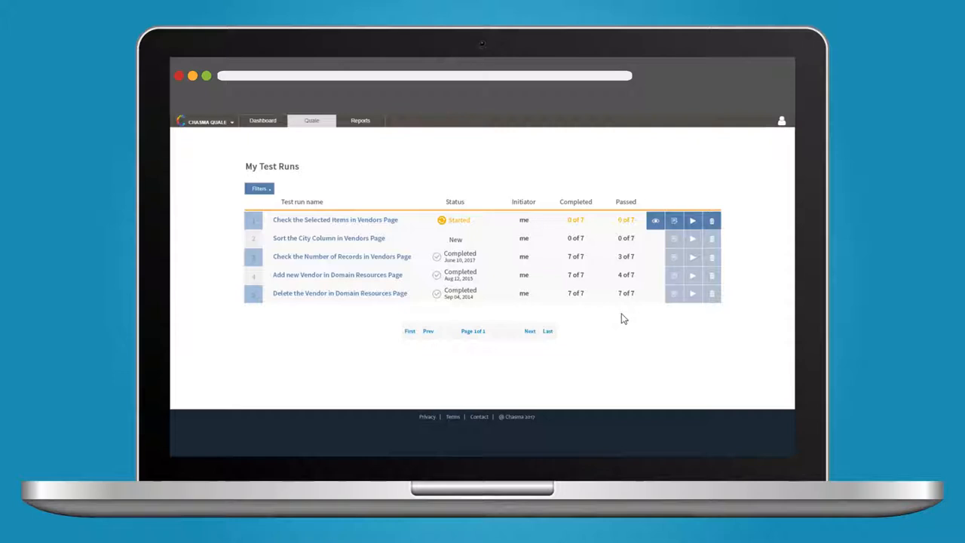
pyautogui.click(262, 120)
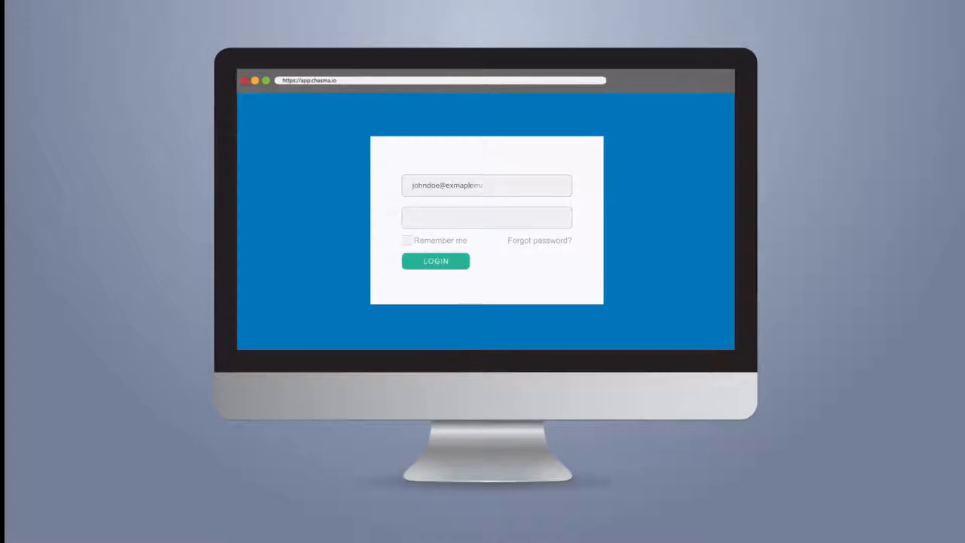
# Sign in to Chasma Quale using the pre-filled email address
pyautogui.click(435, 260)
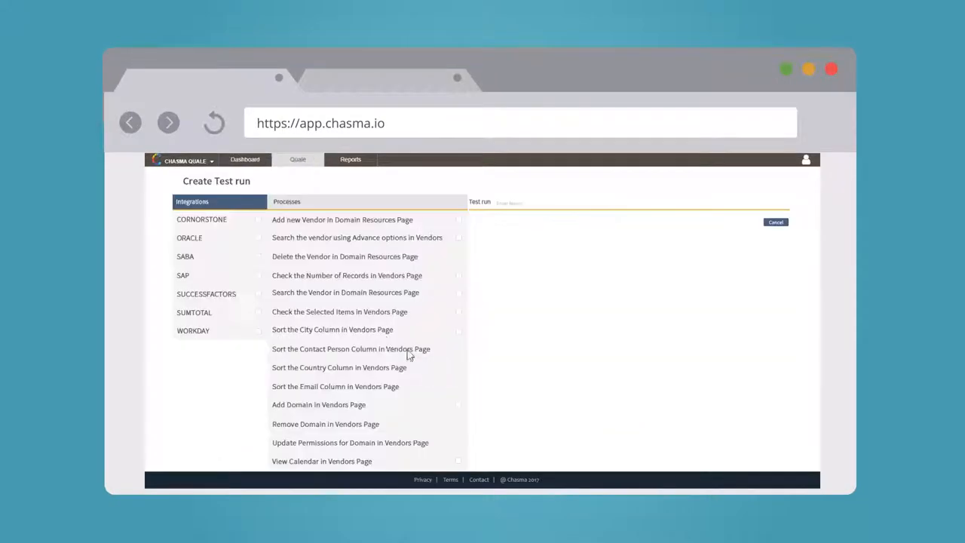
# Add Sort the City Column and Check the Selected Items, attach the City Column data file, and save the run
pyautogui.click(459, 329)
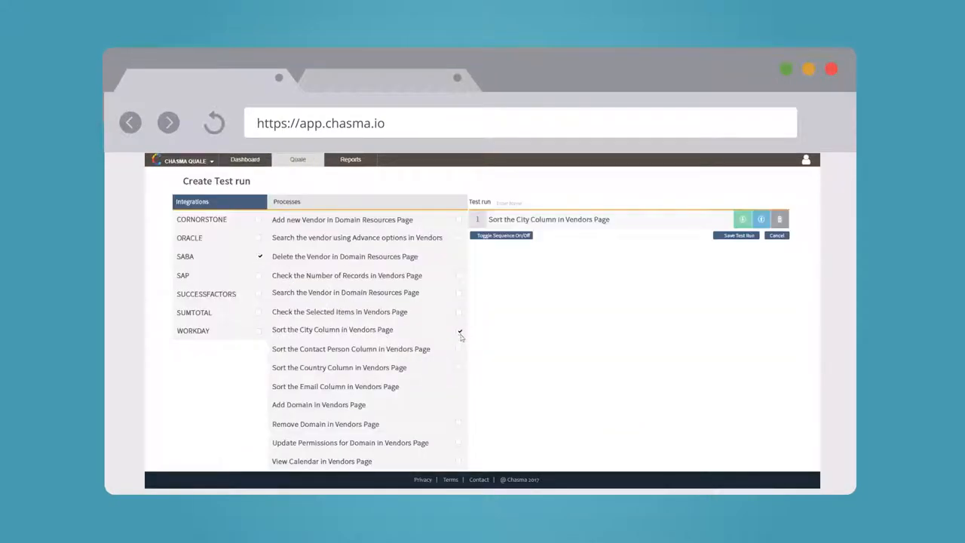
pyautogui.click(458, 311)
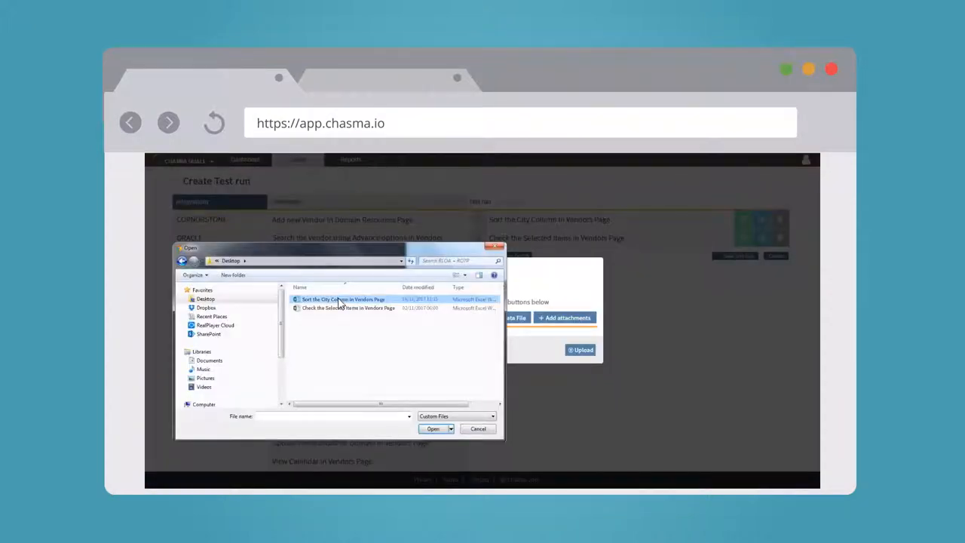
pyautogui.click(433, 428)
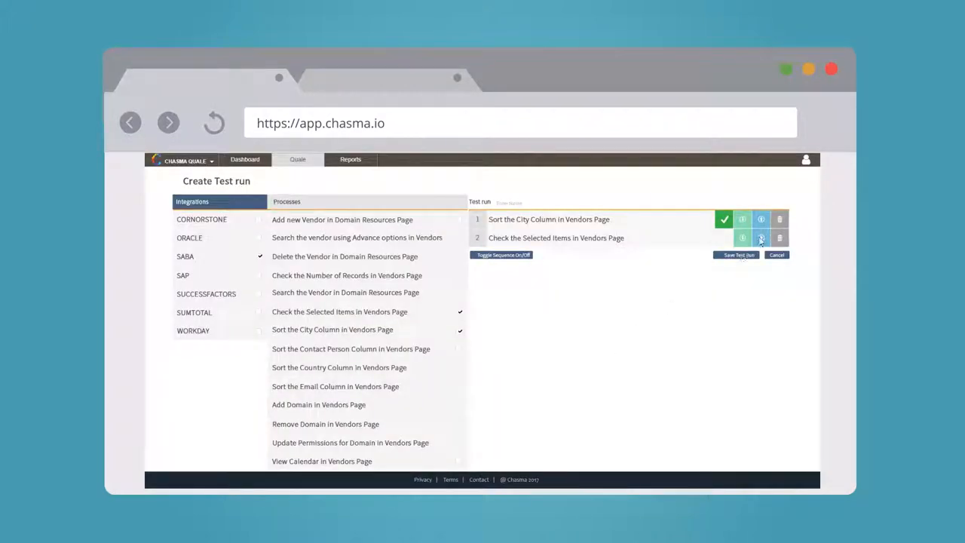
pyautogui.click(762, 238)
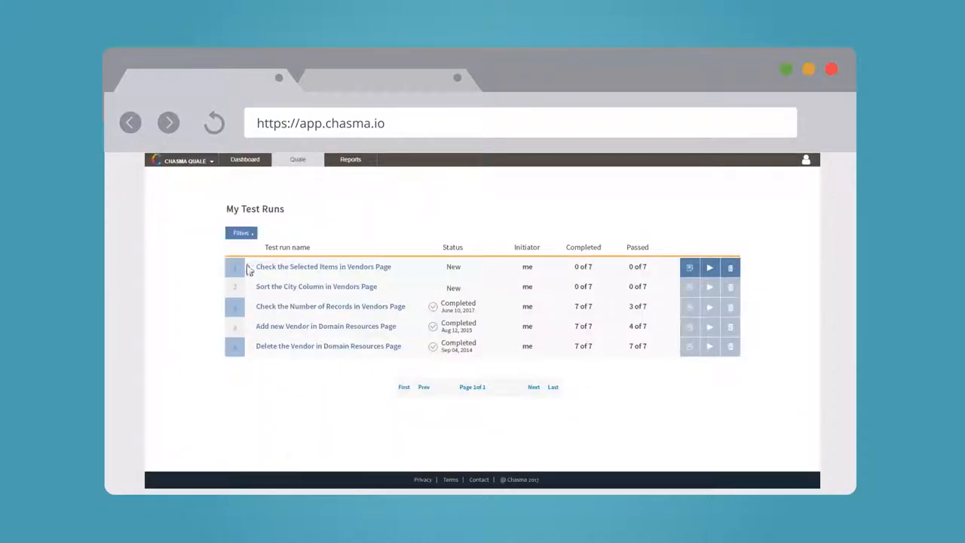
# Start the Check the Selected Items run, view its execution results, then return to the Dashboard
pyautogui.click(710, 268)
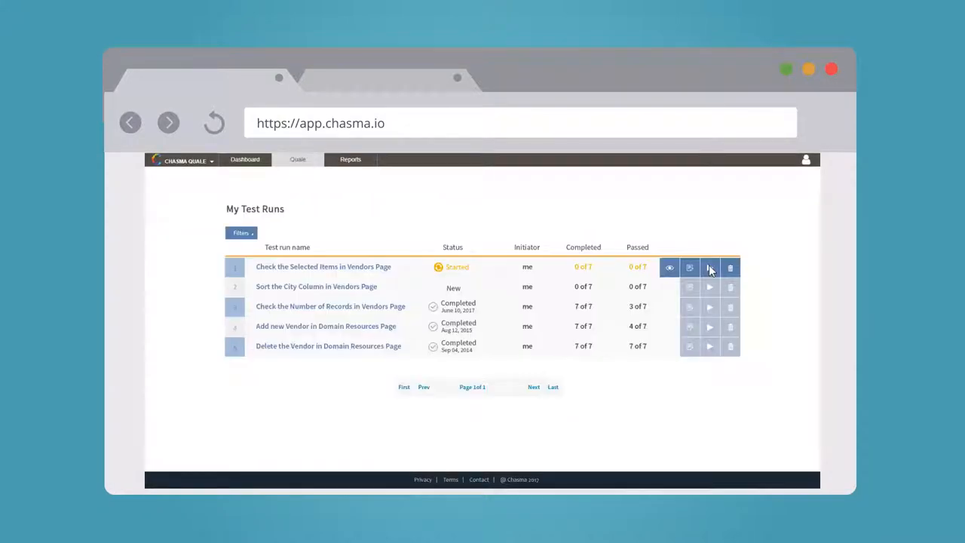
pyautogui.moveTo(635, 373)
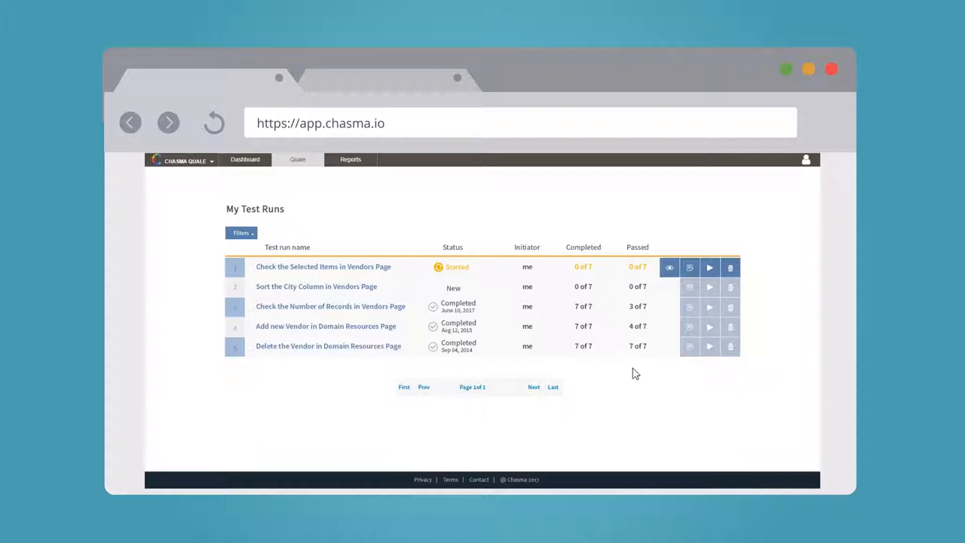
pyautogui.moveTo(669, 268)
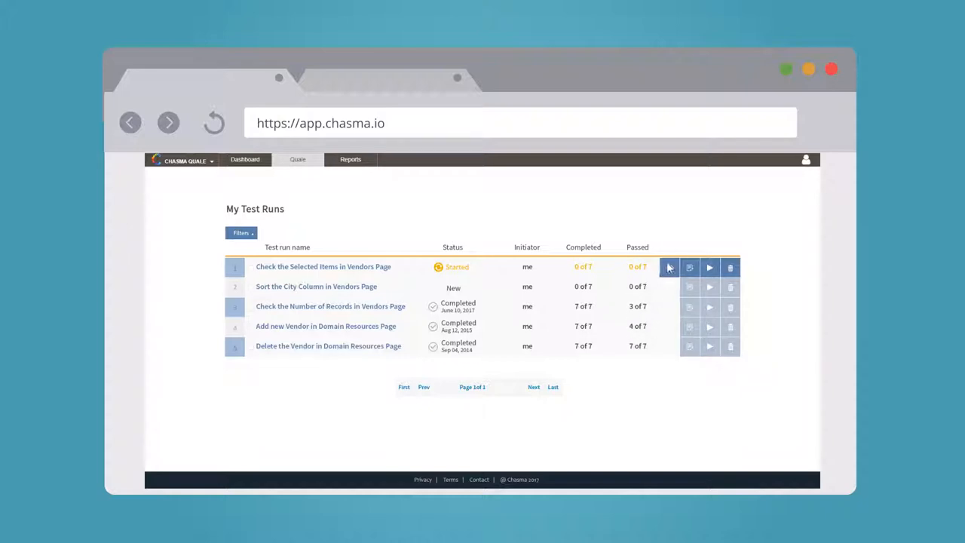
pyautogui.click(710, 266)
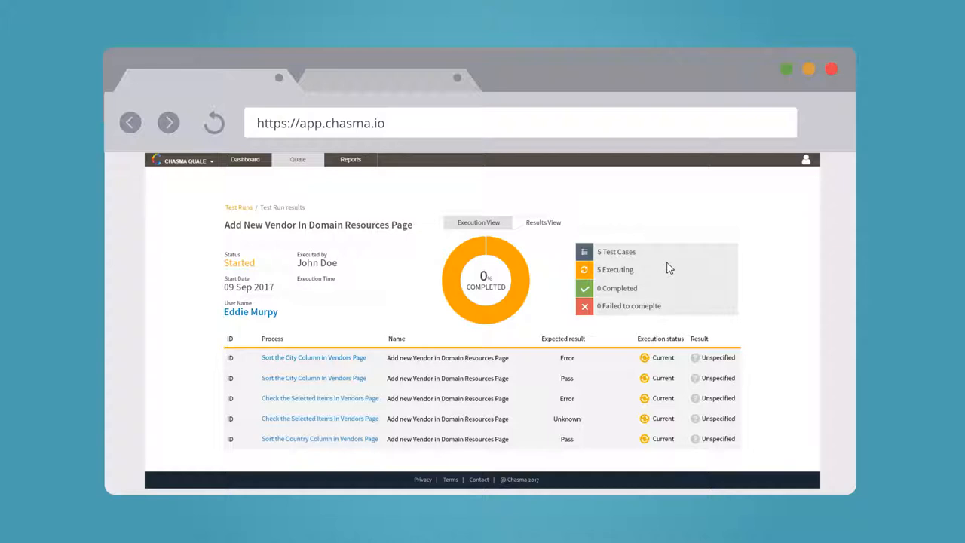
pyautogui.click(244, 159)
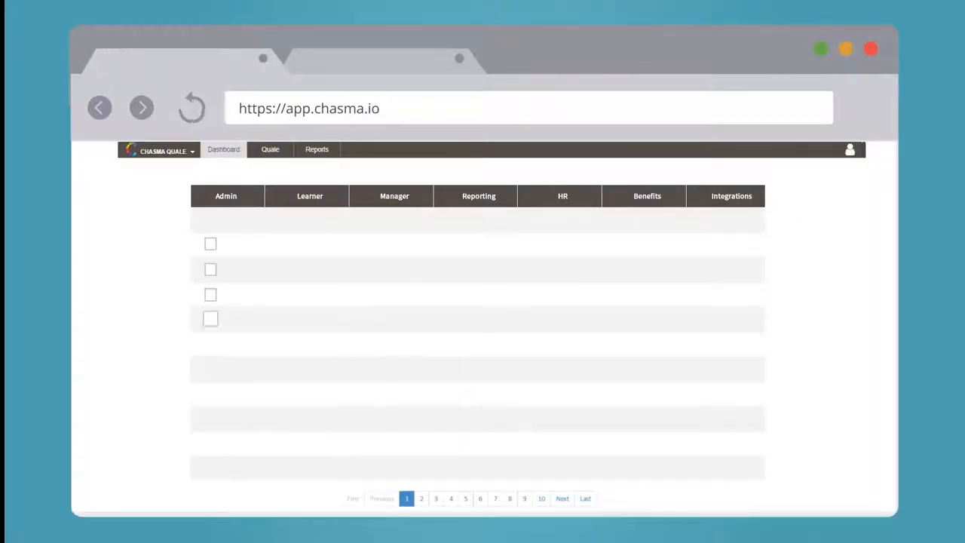